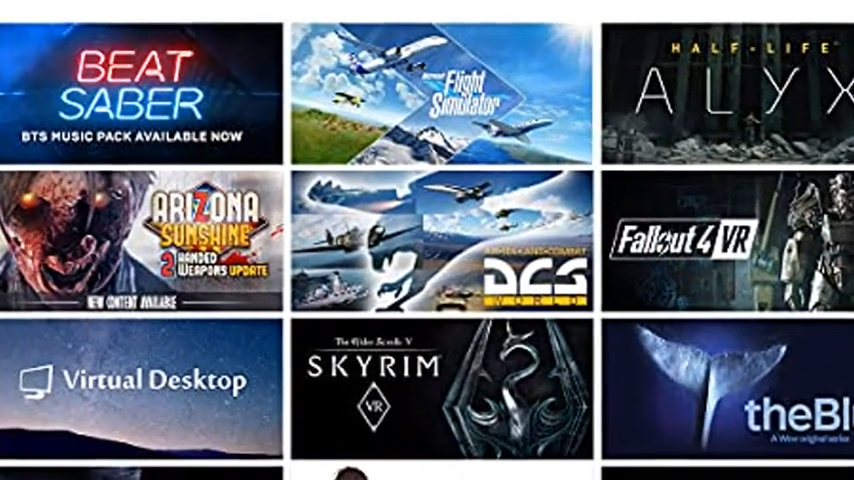
pyautogui.scroll(-3)
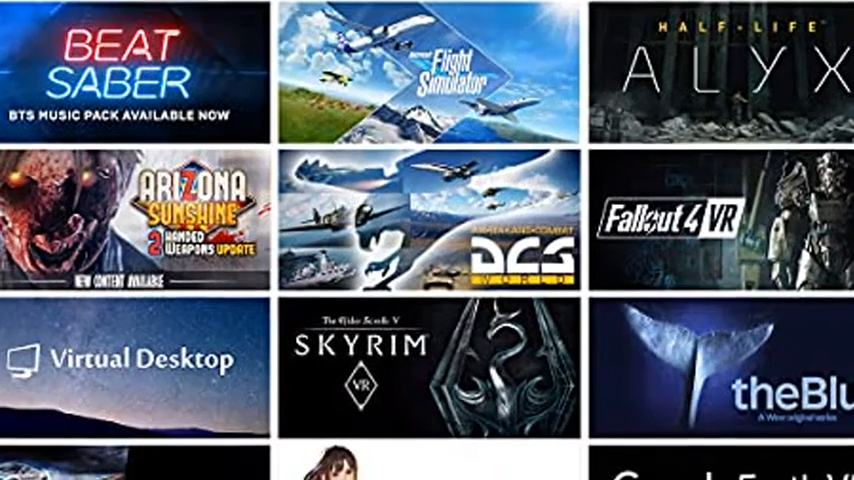
pyautogui.scroll(-3)
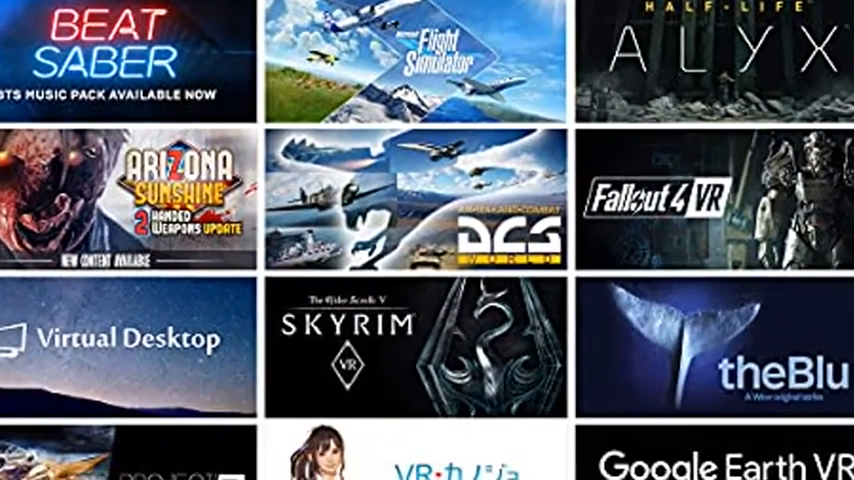
pyautogui.scroll(-3)
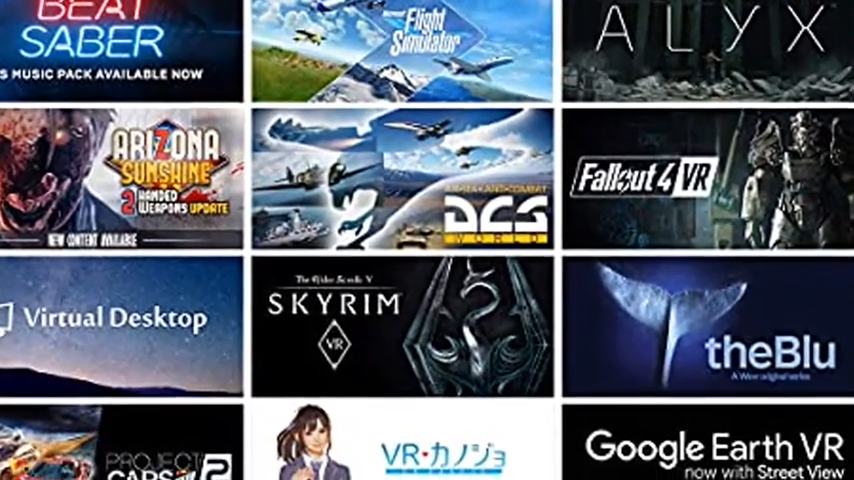